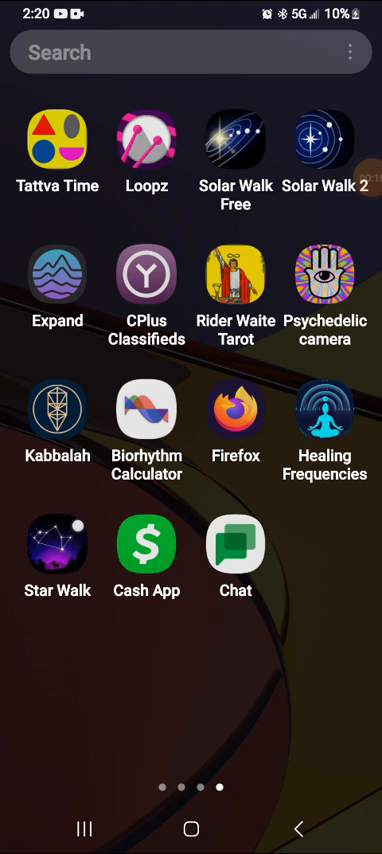
Step: Swipe to the launcher page holding Brain Waves and launch it
{"action": "scroll", "scroll_direction": "left", "scroll_amount": 3}
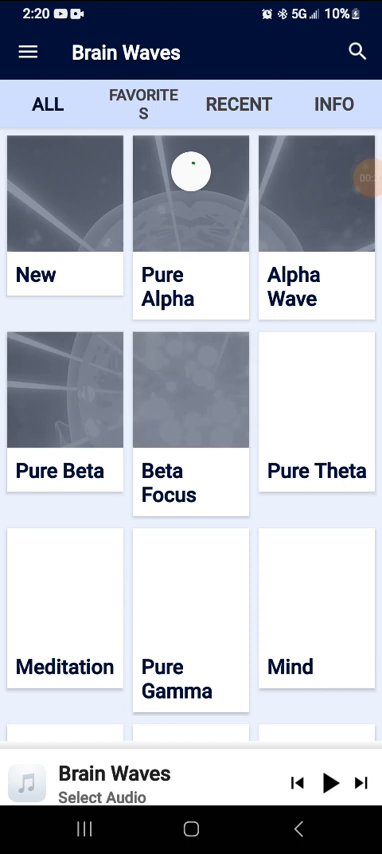
Step: Browse the Blended category and open the Blended Waves player screen
{"action": "scroll", "scroll_direction": "up", "scroll_amount": 3}
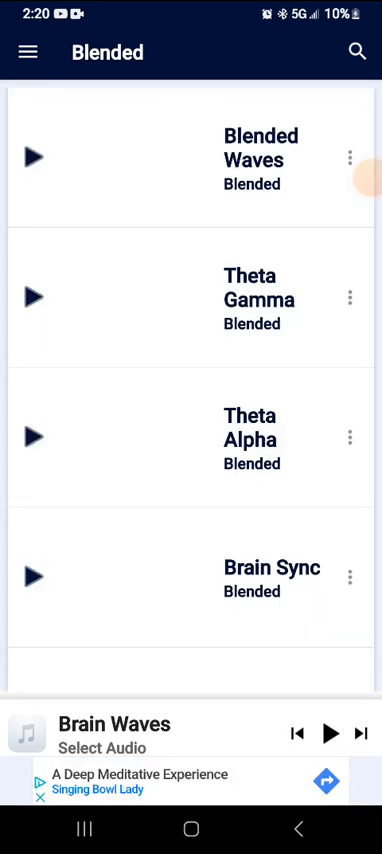
{"action": "scroll", "scroll_direction": "down", "scroll_amount": 3}
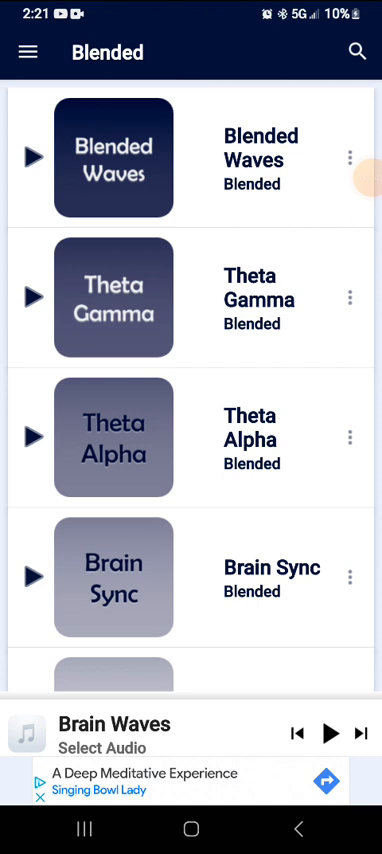
{"action": "left_click", "coordinate": [331, 733]}
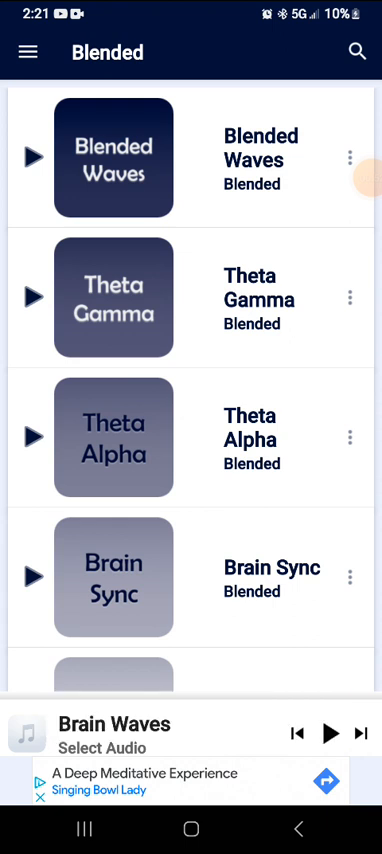
{"action": "left_click", "coordinate": [190, 730]}
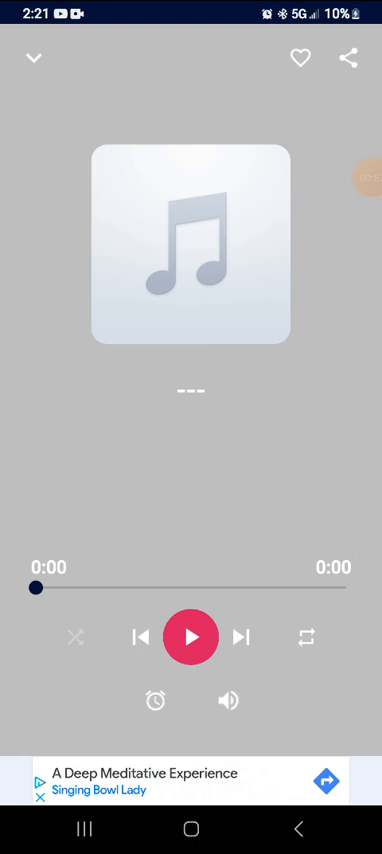
Step: Start Blended Waves playing, retrying the load once, then return home
{"action": "left_click", "coordinate": [32, 58]}
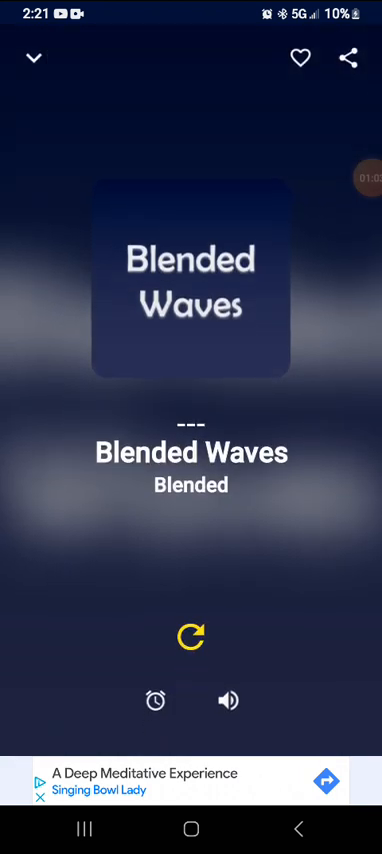
{"action": "left_click", "coordinate": [191, 638]}
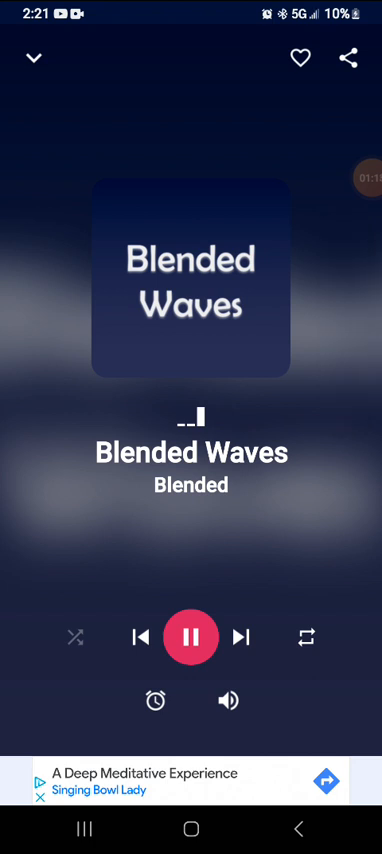
{"action": "left_click", "coordinate": [190, 828]}
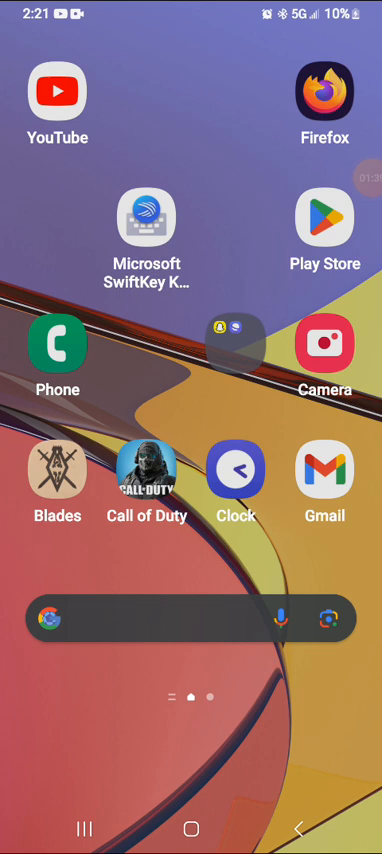
Step: Swipe through home and drawer pages to launch the Binaural Beats app
{"action": "scroll", "scroll_direction": "left", "scroll_amount": 3}
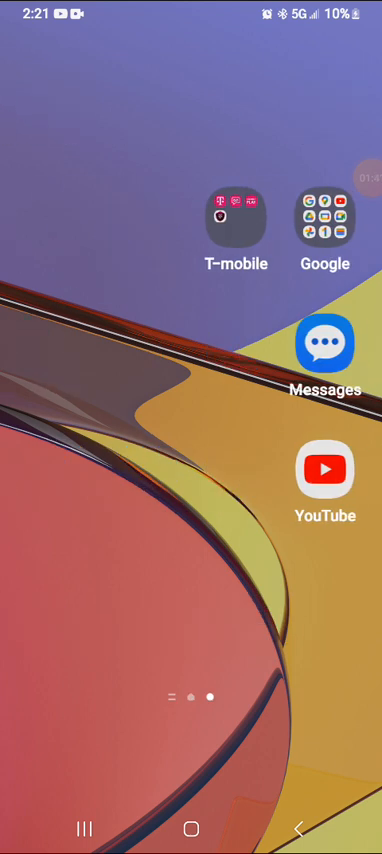
{"action": "scroll", "scroll_direction": "left", "scroll_amount": 3}
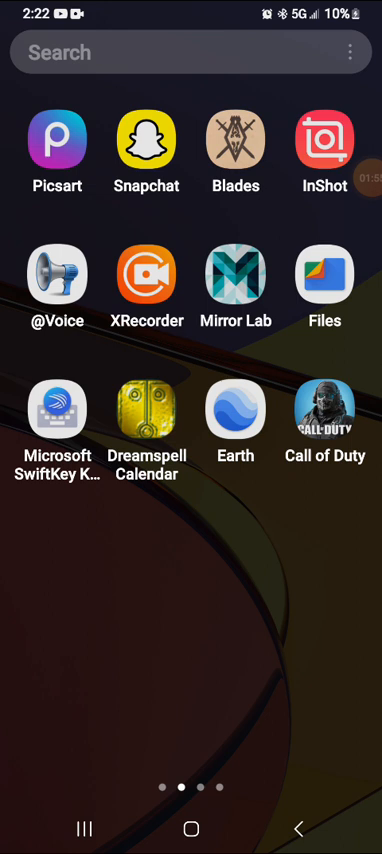
{"action": "scroll", "scroll_direction": "left", "scroll_amount": 3}
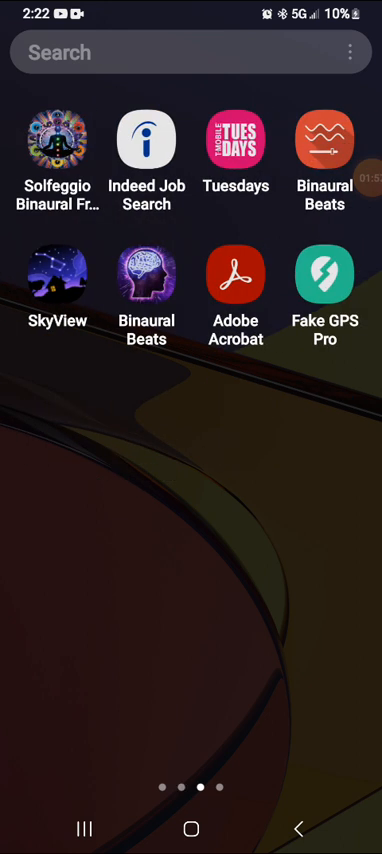
{"action": "left_click", "coordinate": [325, 140]}
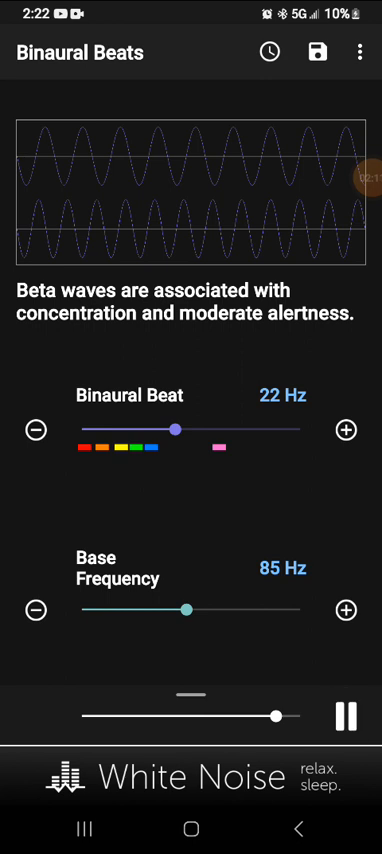
Step: Set the binaural beat to a 2 Hz delta wave over an 83 Hz base frequency
{"action": "left_click_drag", "start_coordinate": [189, 608], "coordinate": [216, 608]}
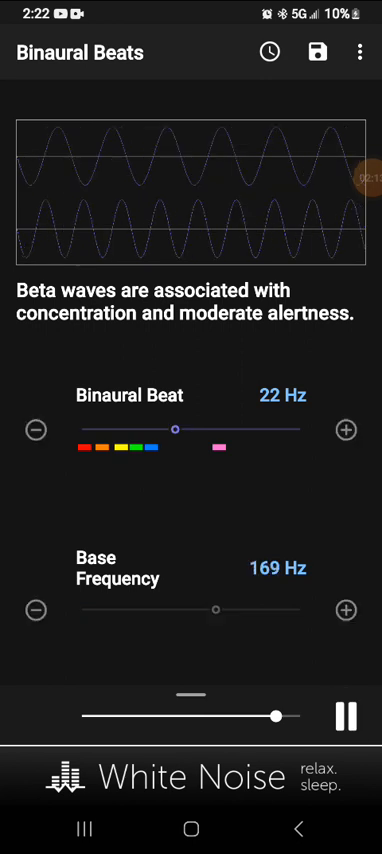
{"action": "left_click_drag", "start_coordinate": [177, 429], "coordinate": [87, 429]}
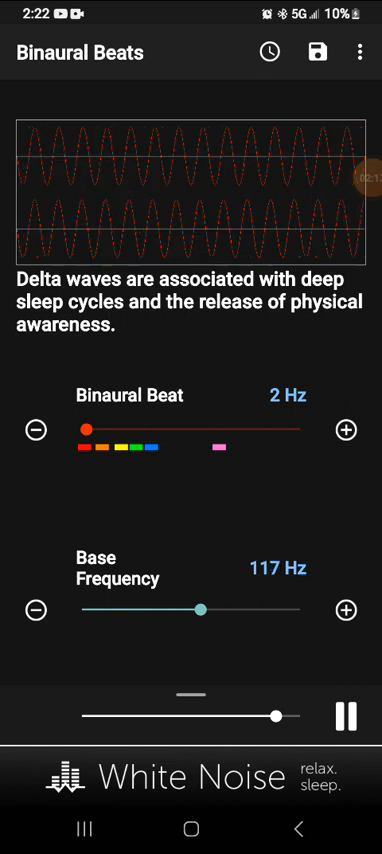
{"action": "left_click_drag", "start_coordinate": [198, 608], "coordinate": [222, 608]}
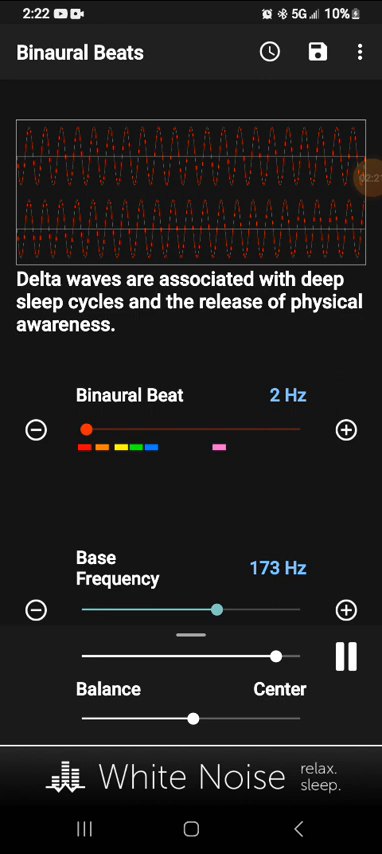
{"action": "left_click_drag", "start_coordinate": [222, 607], "coordinate": [189, 607]}
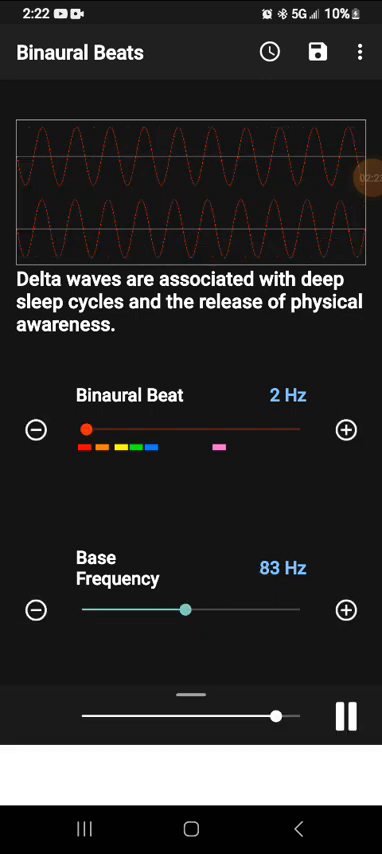
{"action": "left_click", "coordinate": [346, 429]}
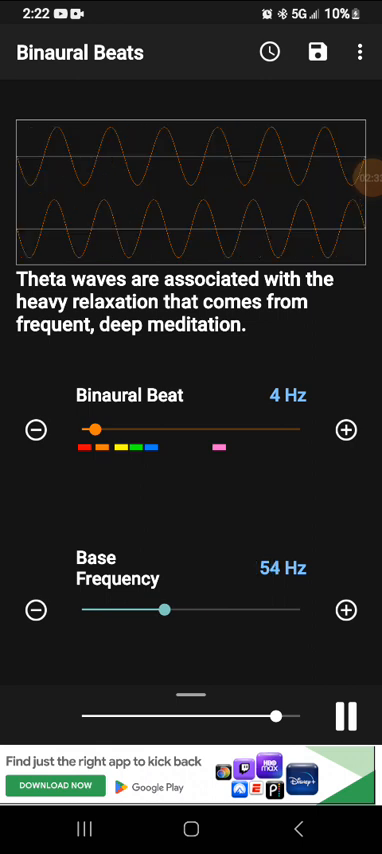
Step: Raise the beat through 9 Hz mu to 32 Hz gamma, then return home
{"action": "left_click_drag", "start_coordinate": [167, 609], "coordinate": [192, 609]}
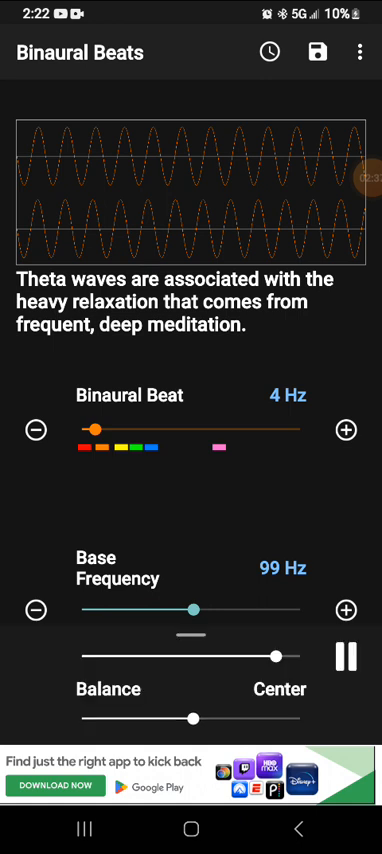
{"action": "left_click_drag", "start_coordinate": [197, 607], "coordinate": [152, 607]}
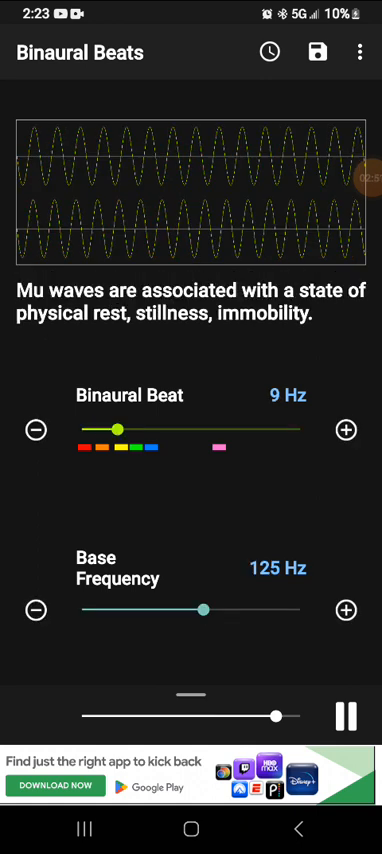
{"action": "left_click_drag", "start_coordinate": [118, 429], "coordinate": [218, 429]}
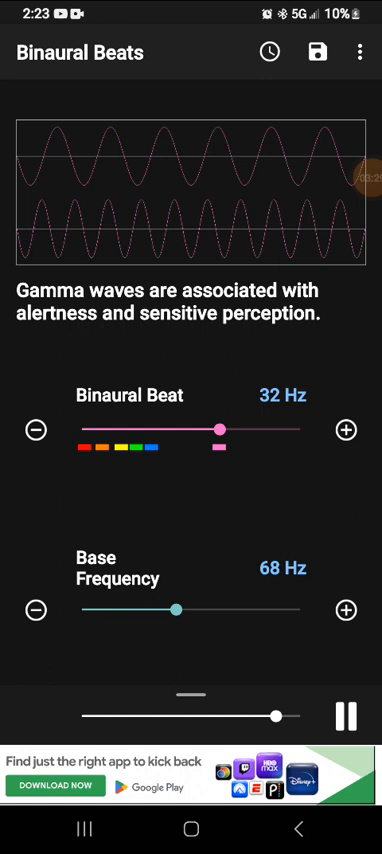
{"action": "left_click", "coordinate": [191, 828]}
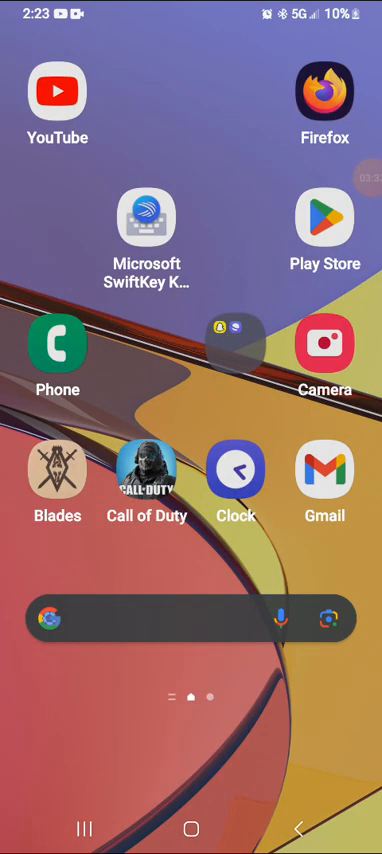
Step: Open Solfeggio Binaural Frequencies, play HEALS TISSUES 285Hz, and pull down the notification shade
{"action": "scroll", "scroll_direction": "left", "scroll_amount": 3}
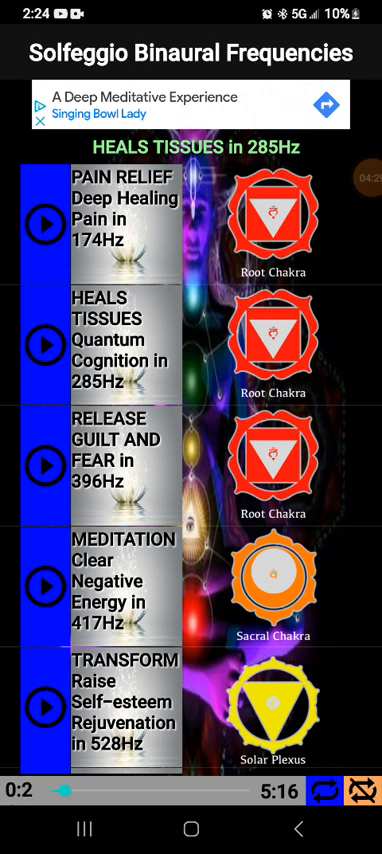
{"action": "scroll", "scroll_direction": "down", "scroll_amount": 3}
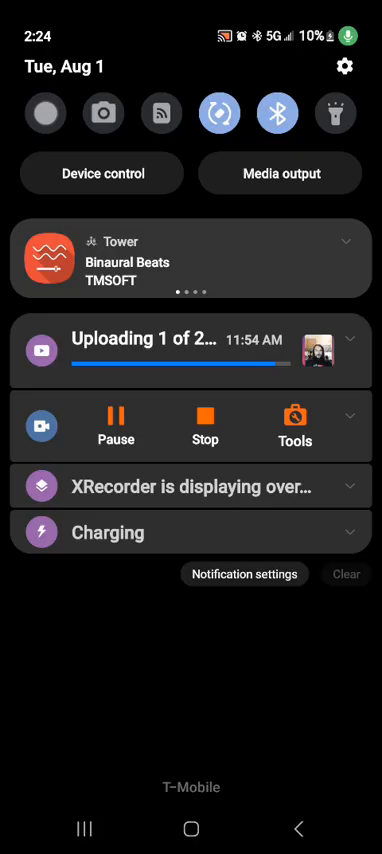